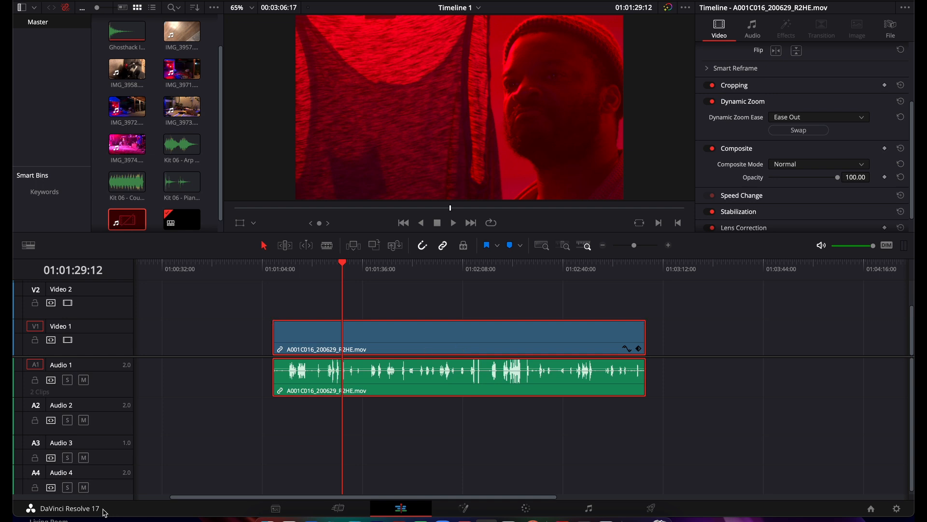
mouse_move(97, 505)
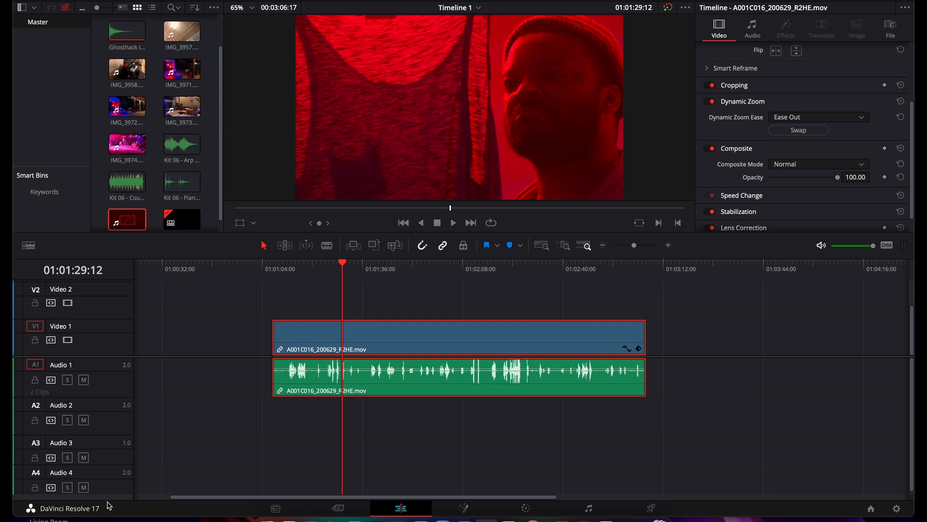
mouse_move(190, 433)
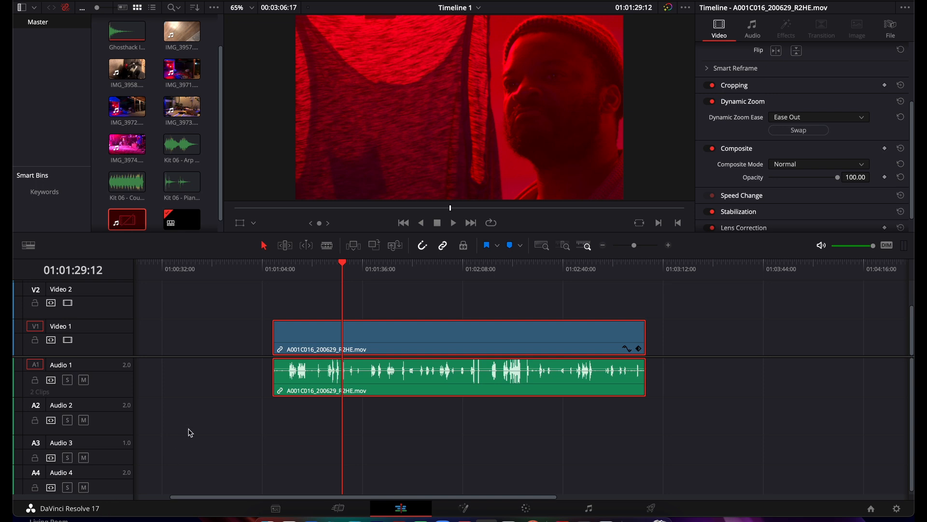
mouse_move(132, 361)
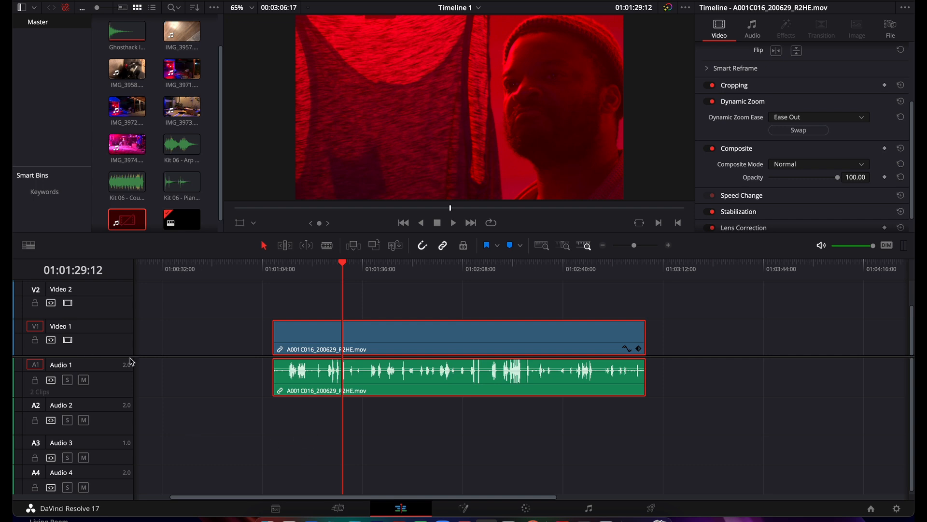
mouse_move(402, 494)
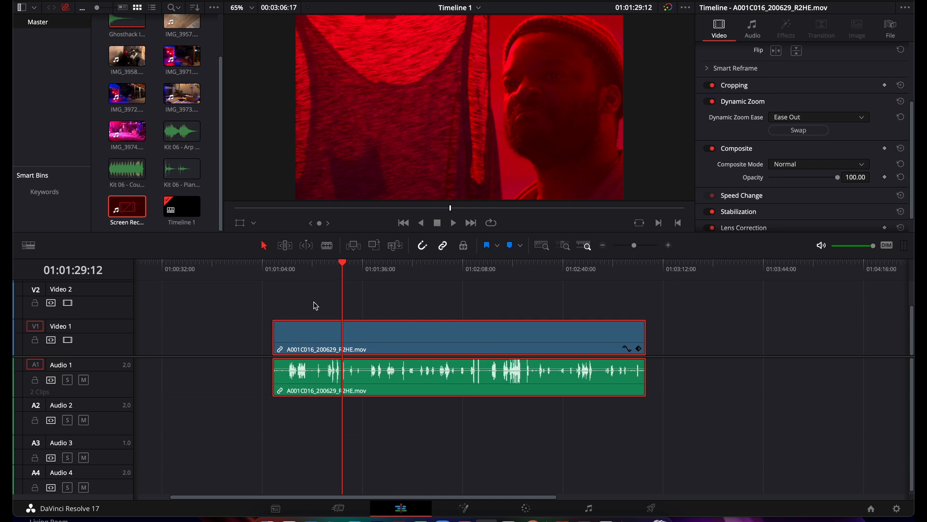
mouse_move(285, 278)
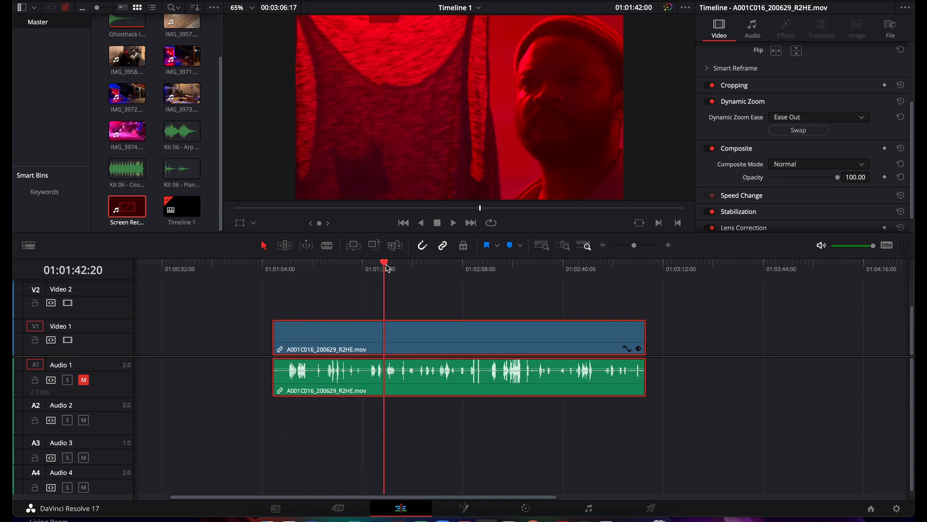
Play the interview, then move the playhead back to about 01:01:47
left_click(413, 267)
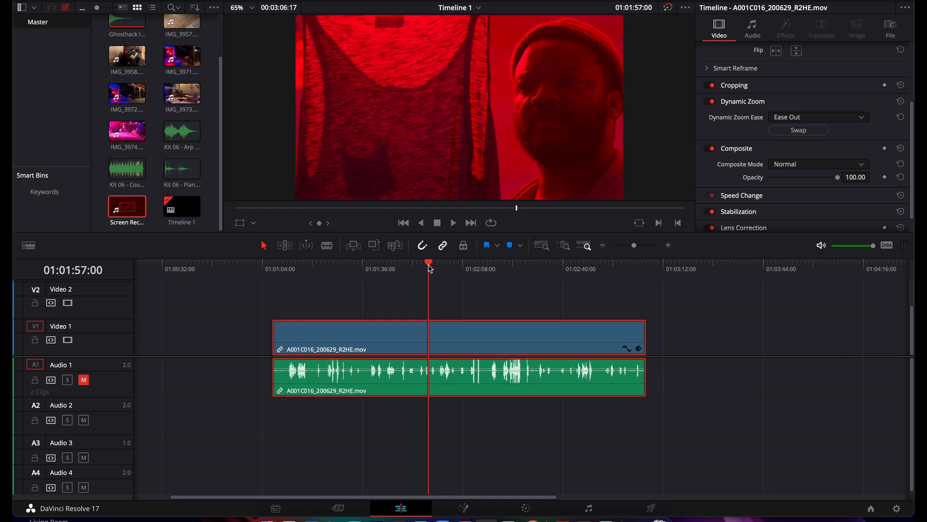
left_click(328, 264)
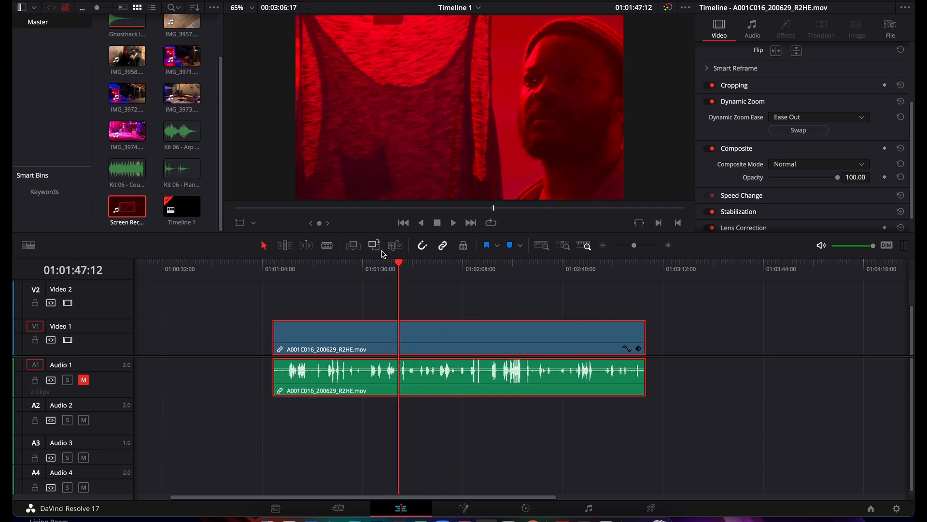
mouse_move(704, 156)
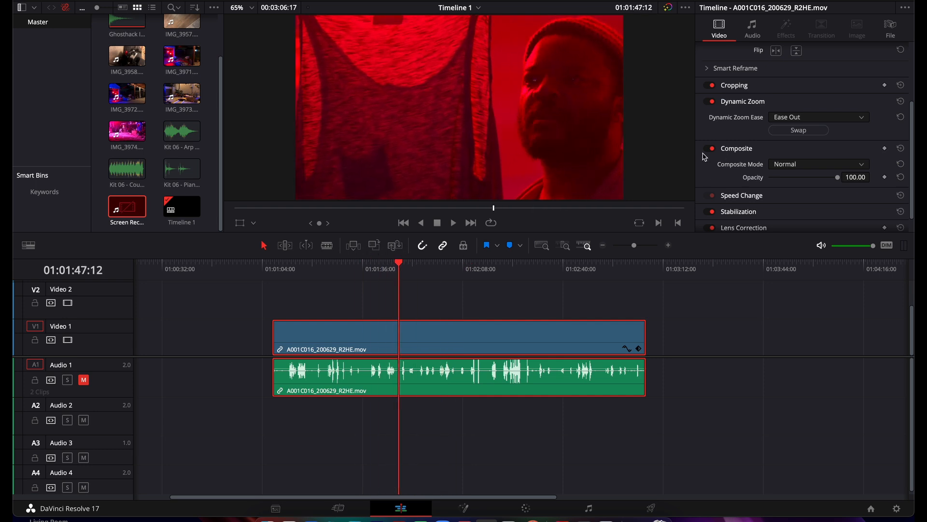
mouse_move(759, 110)
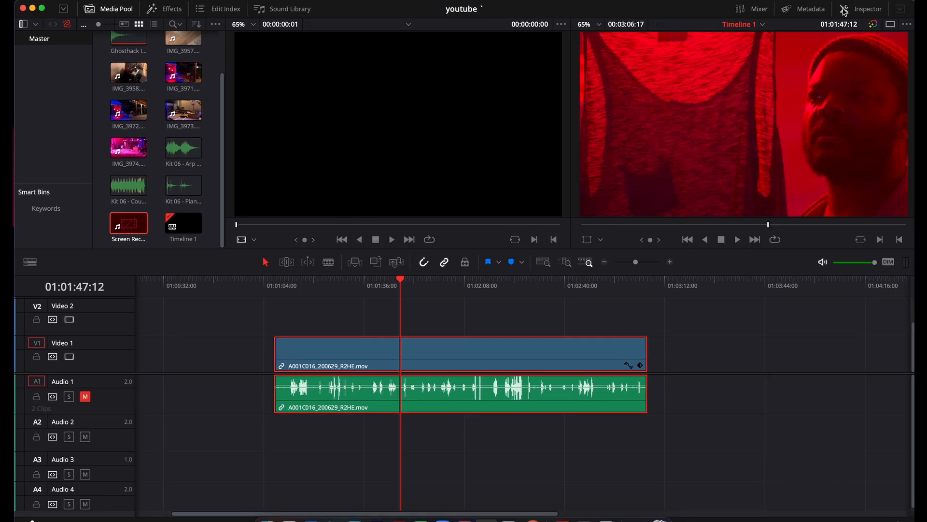
Toggle Metadata and Mixer, show the Inspector's video settings, and close the Mixer
left_click(757, 9)
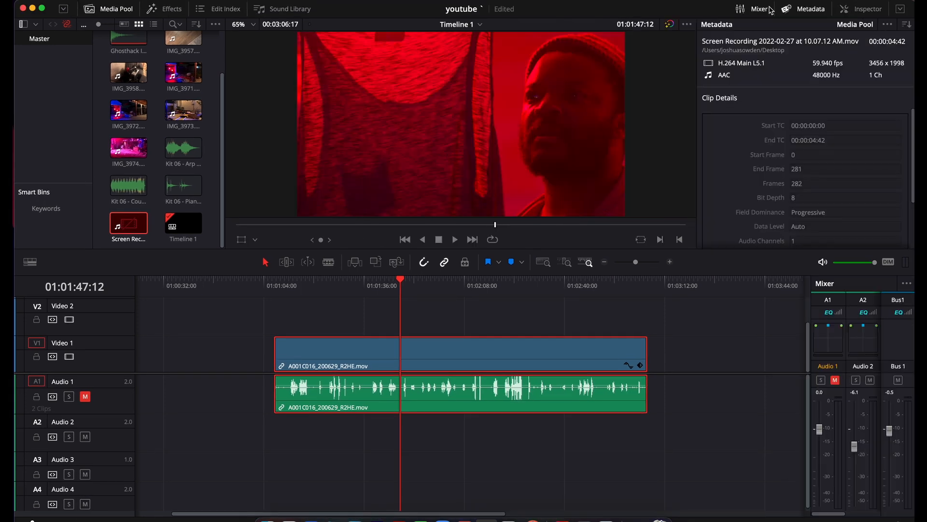
left_click(866, 9)
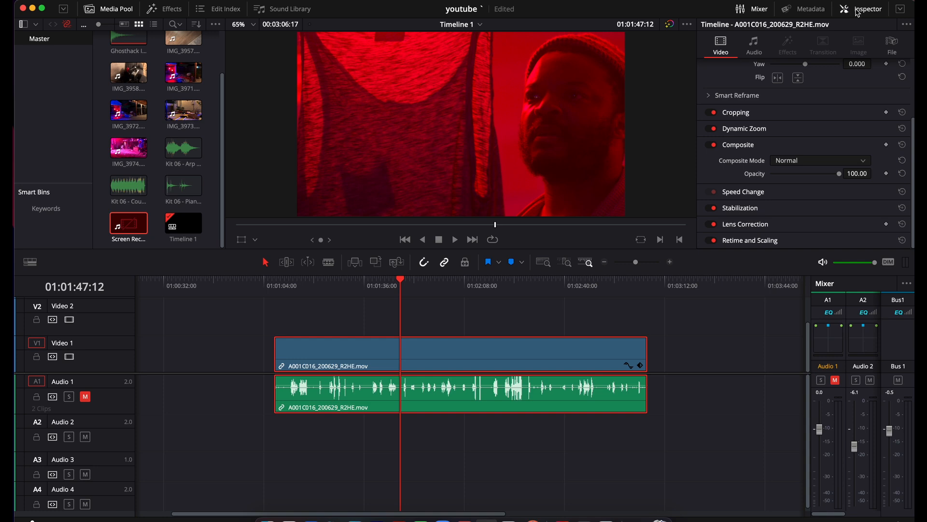
left_click(848, 9)
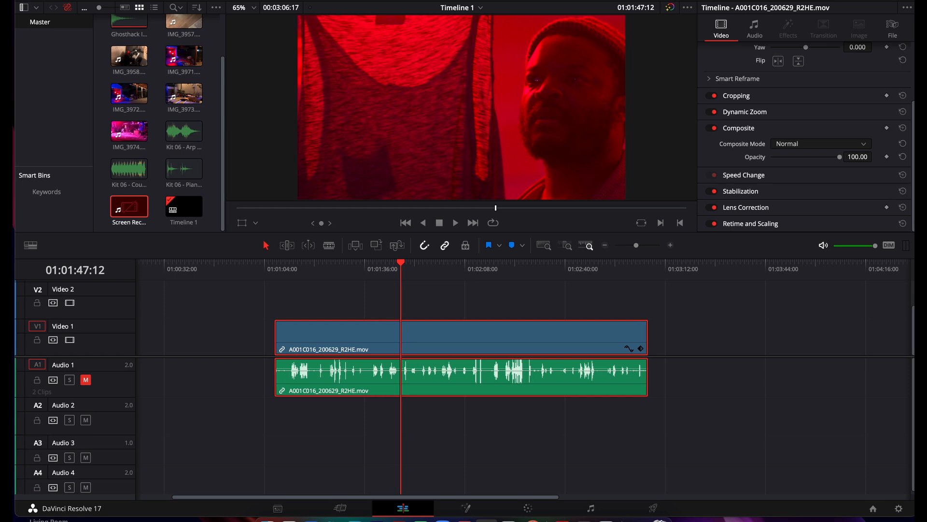
mouse_move(709, 152)
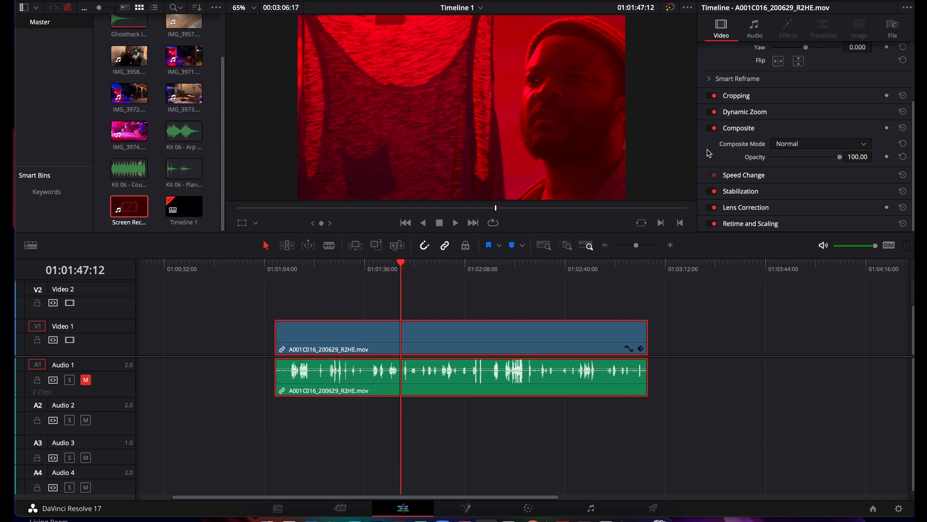
Expand the Dynamic Zoom settings and set the ease to Ease Out
left_click(745, 111)
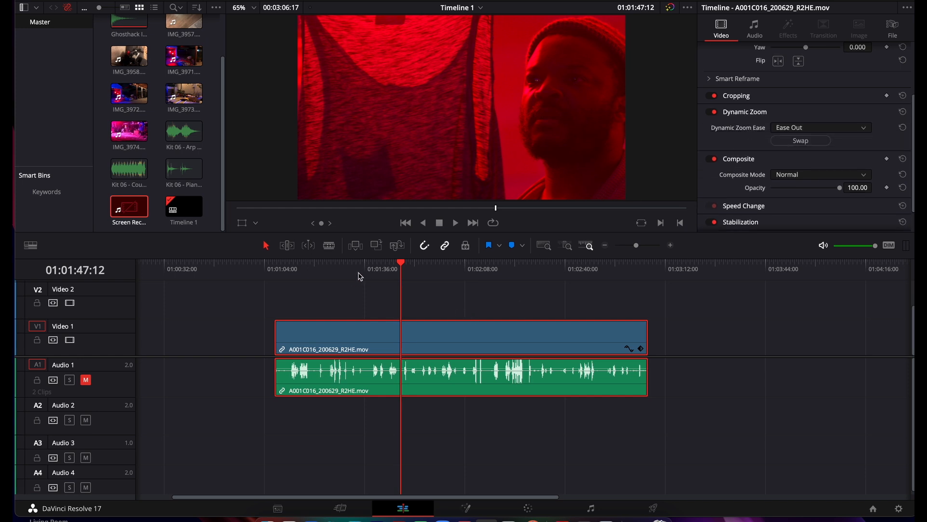
left_click(275, 269)
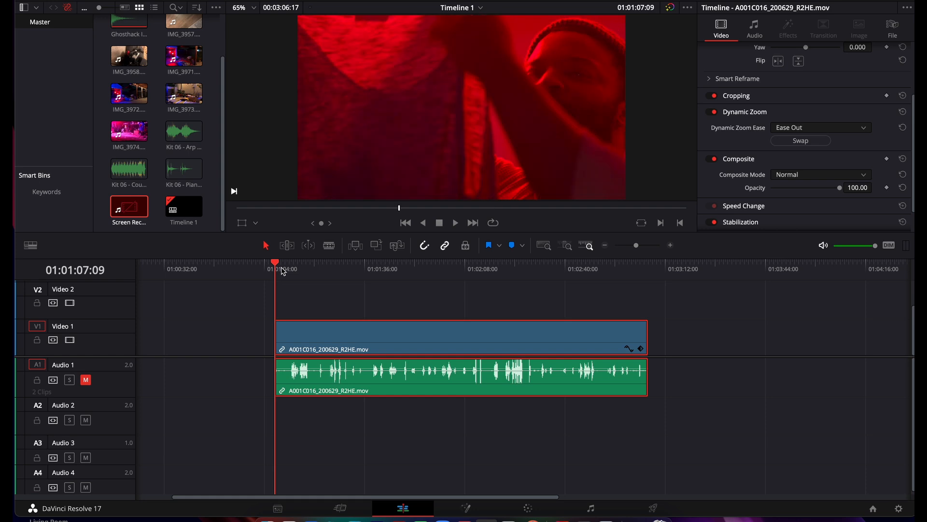
left_click(820, 128)
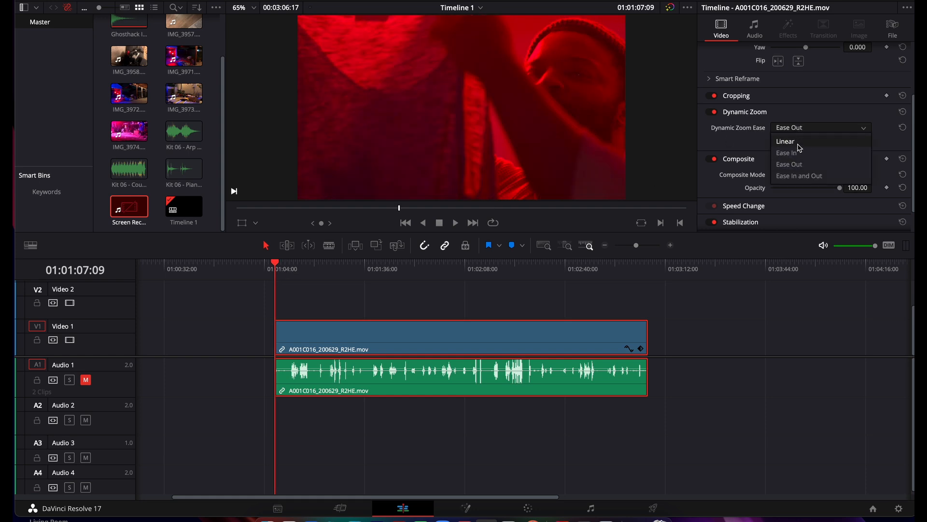
mouse_move(796, 166)
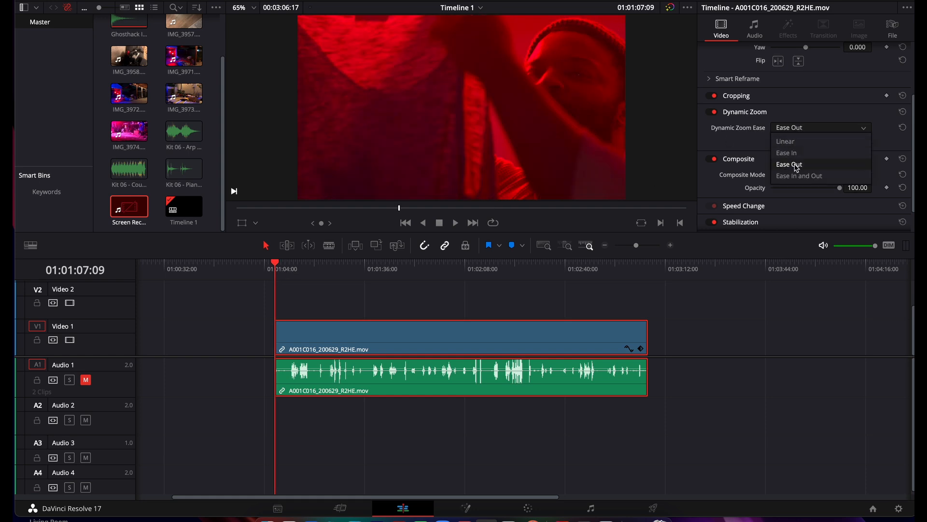
mouse_move(804, 176)
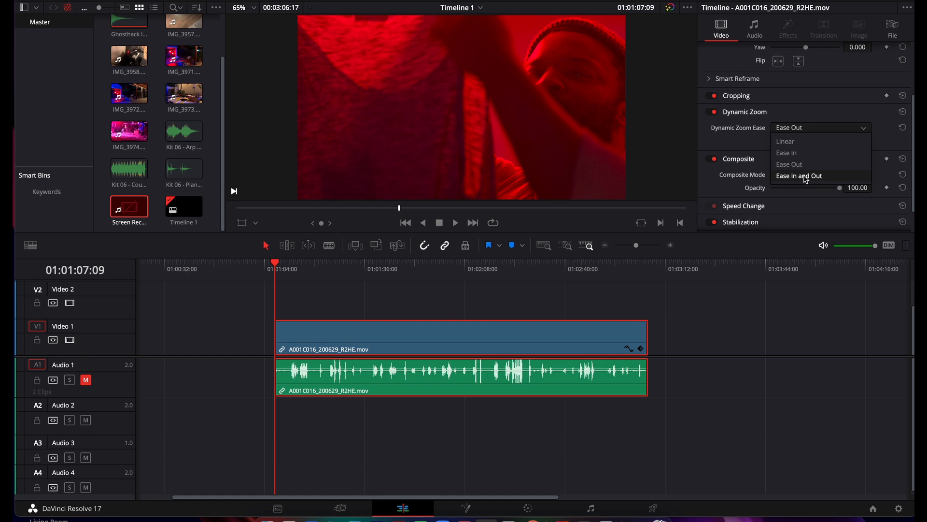
left_click(786, 153)
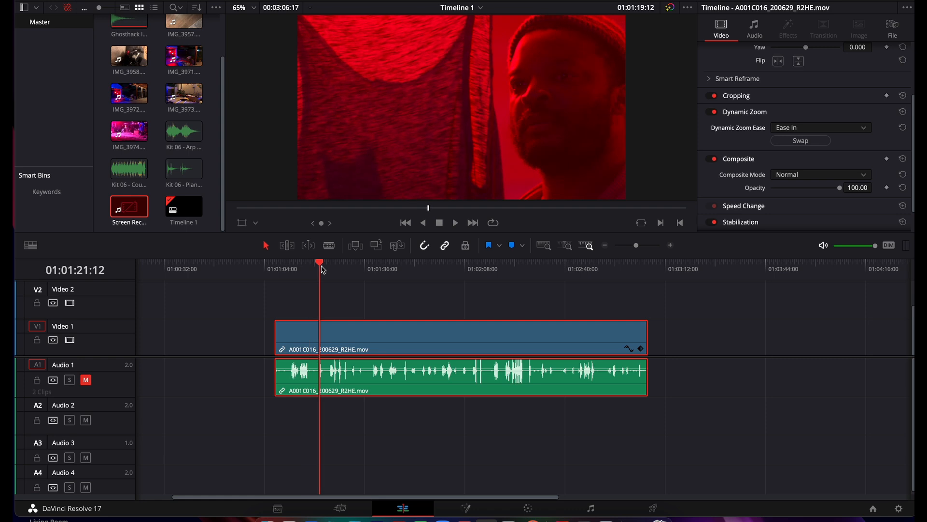
Scrub through the clip from its start to preview the dynamic zoom
left_click(471, 265)
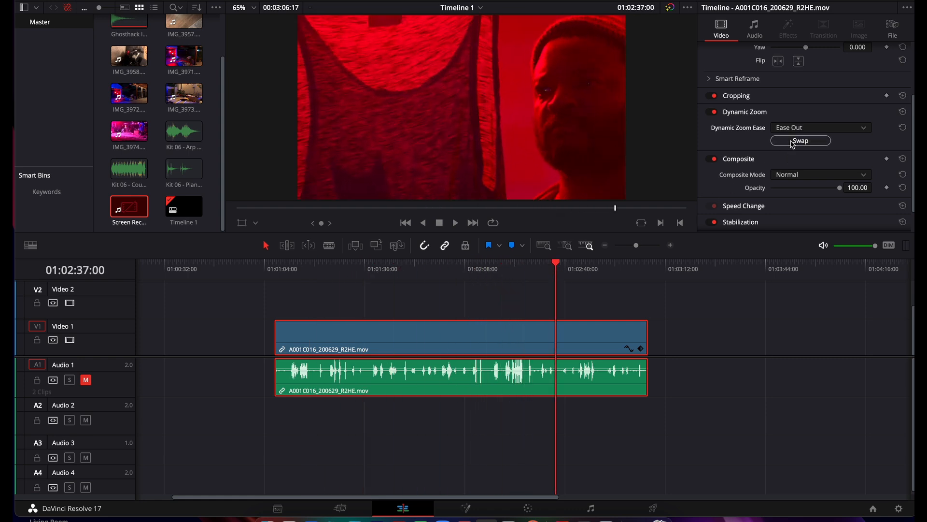
left_click(281, 273)
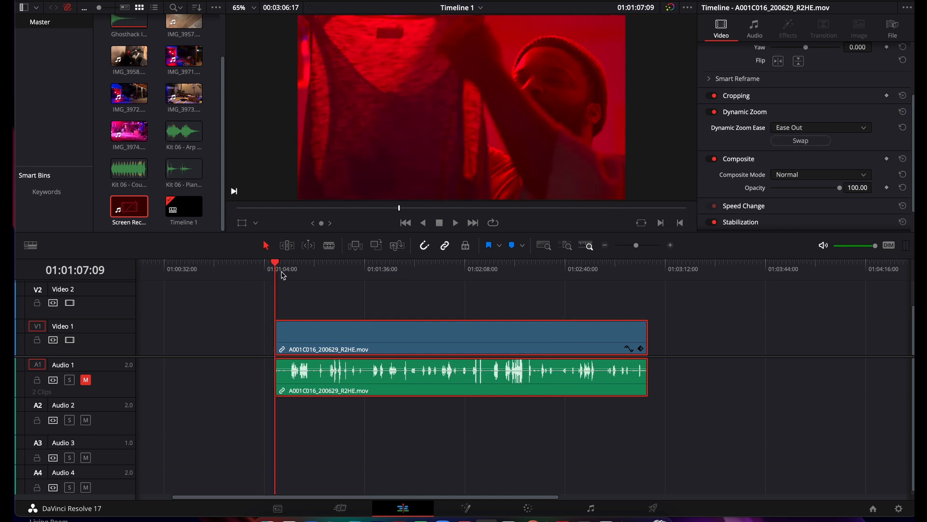
mouse_move(285, 268)
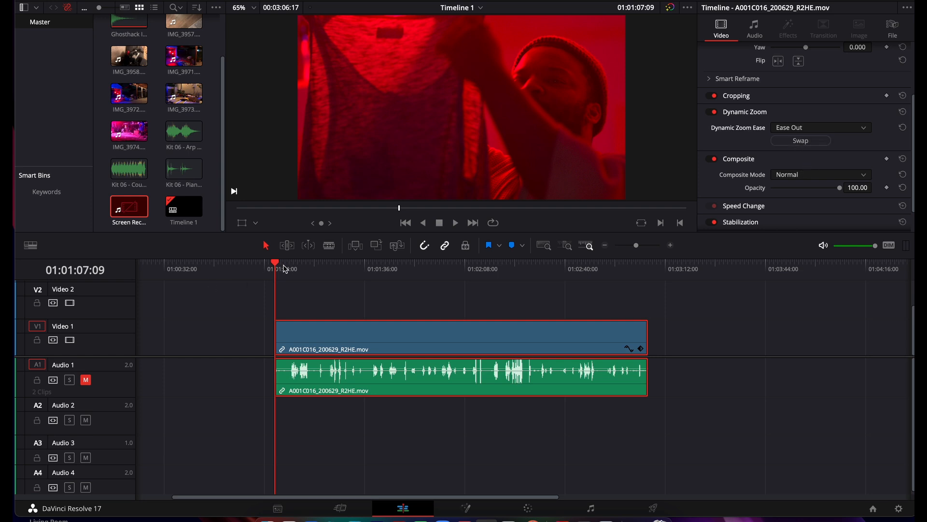
left_click(357, 266)
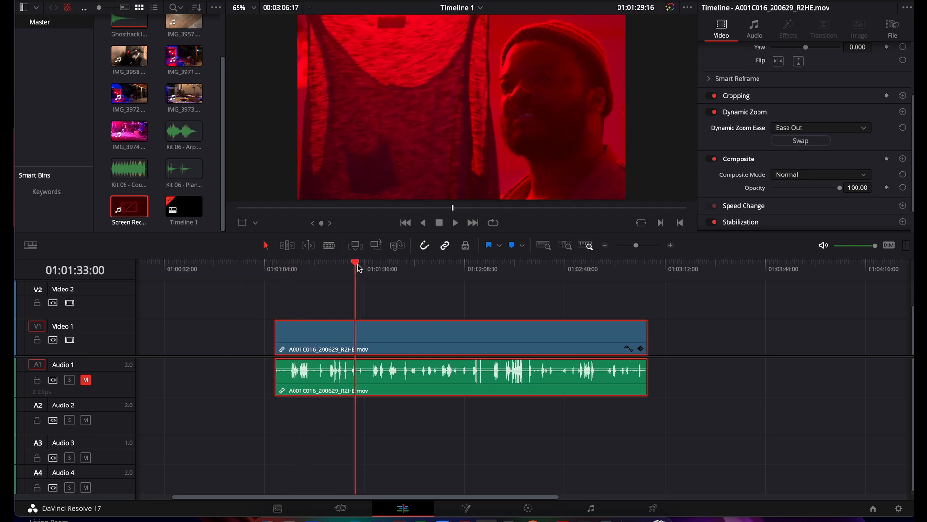
left_click(431, 269)
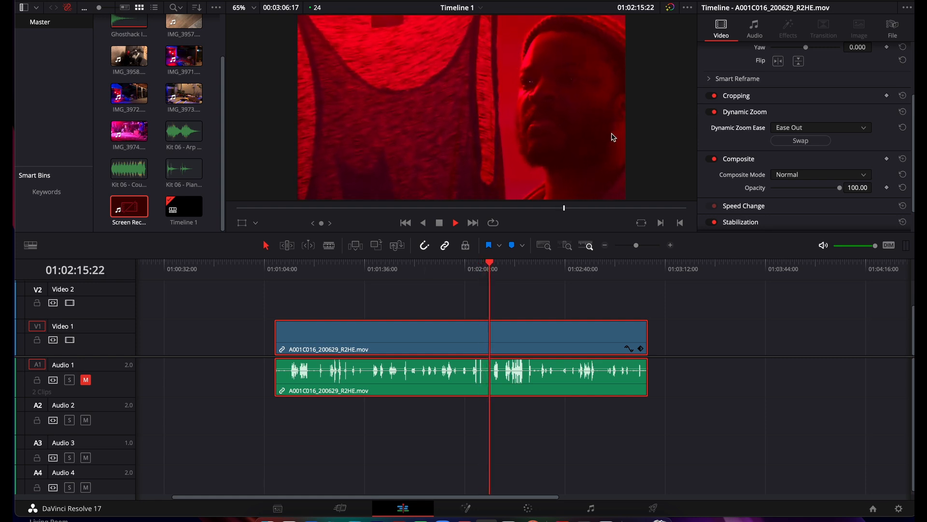
left_click(455, 223)
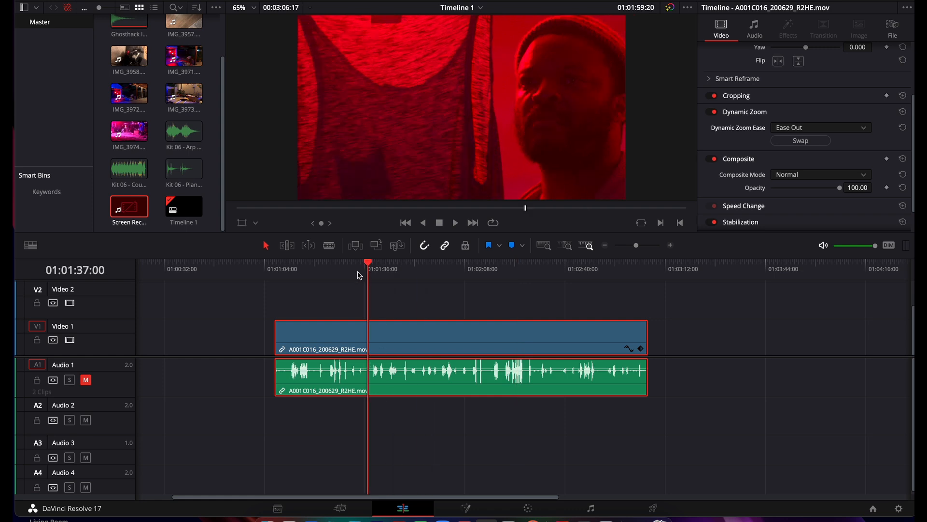
Return the playhead to the clip start and switch Dynamic Zoom off
left_click(286, 269)
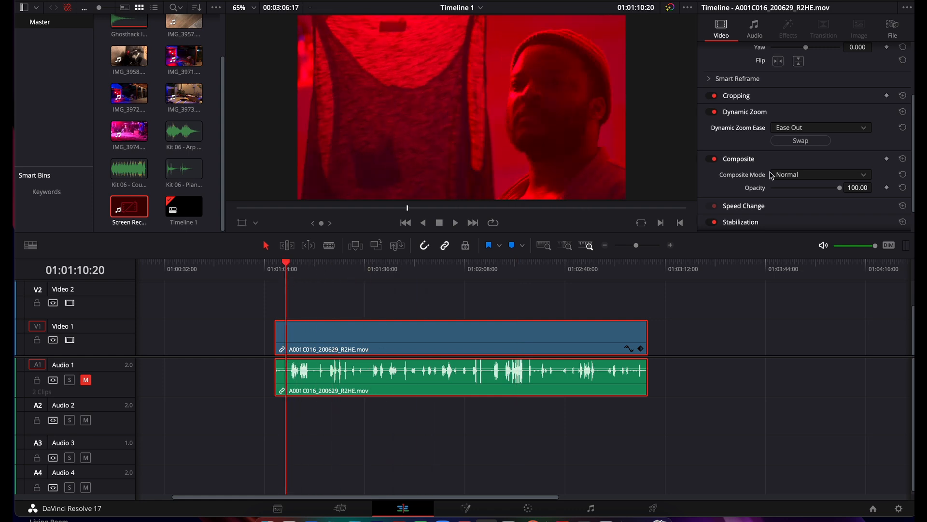
left_click(710, 112)
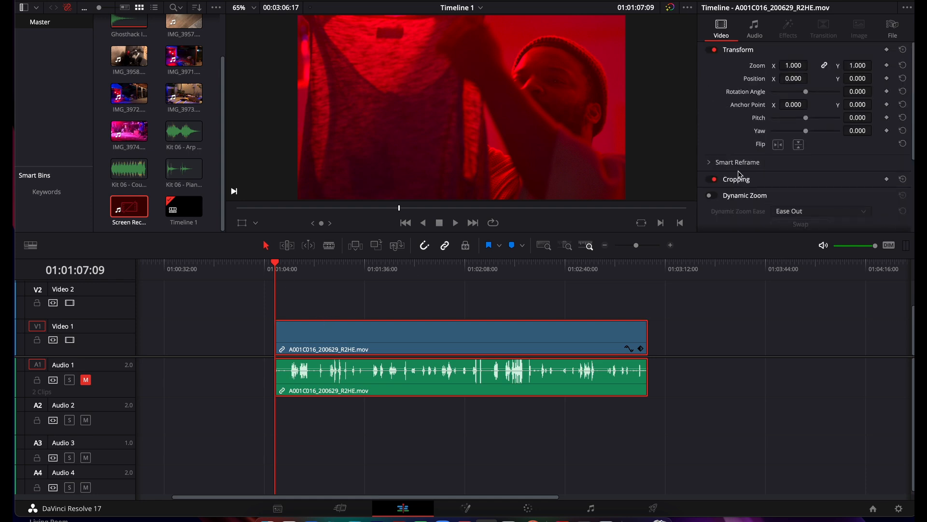
mouse_move(735, 150)
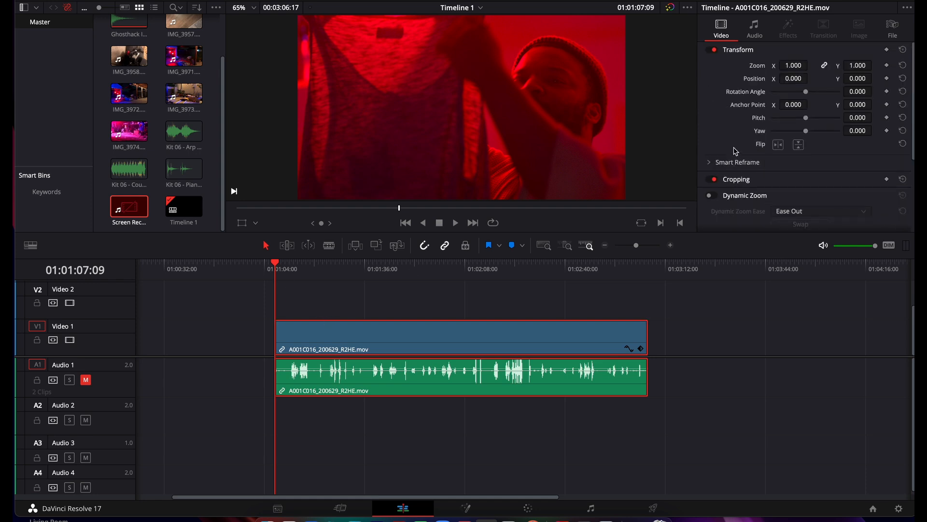
mouse_move(733, 141)
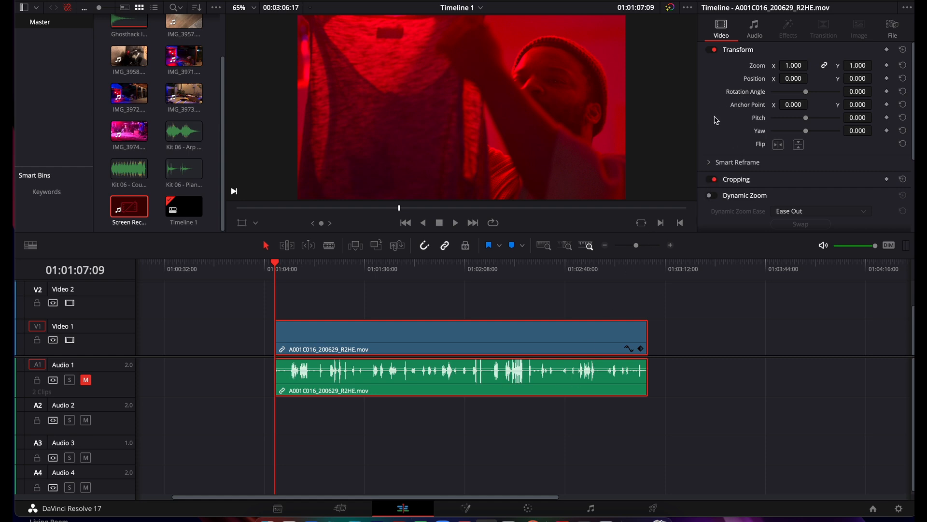
mouse_move(642, 140)
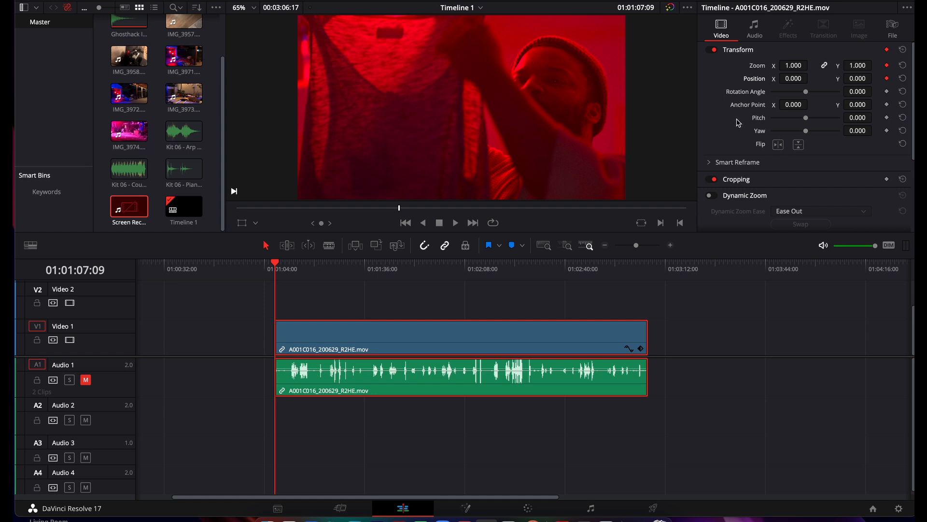
mouse_move(257, 348)
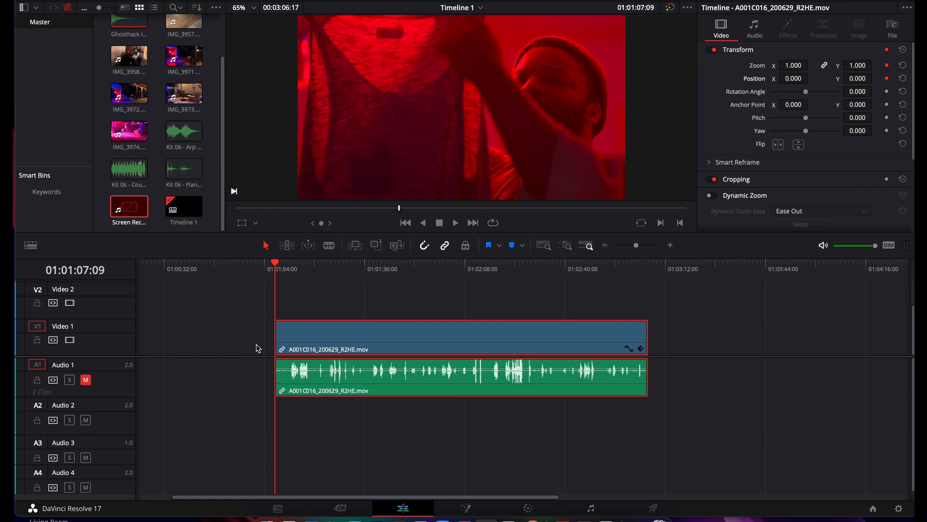
mouse_move(398, 309)
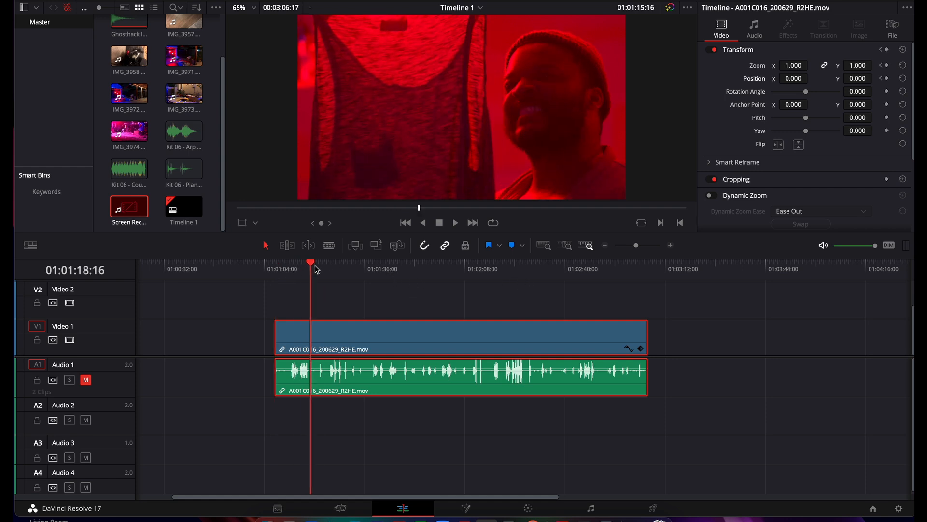
Near the clip end, keyframe zoom 1.17 and position -70, -41
left_click(551, 268)
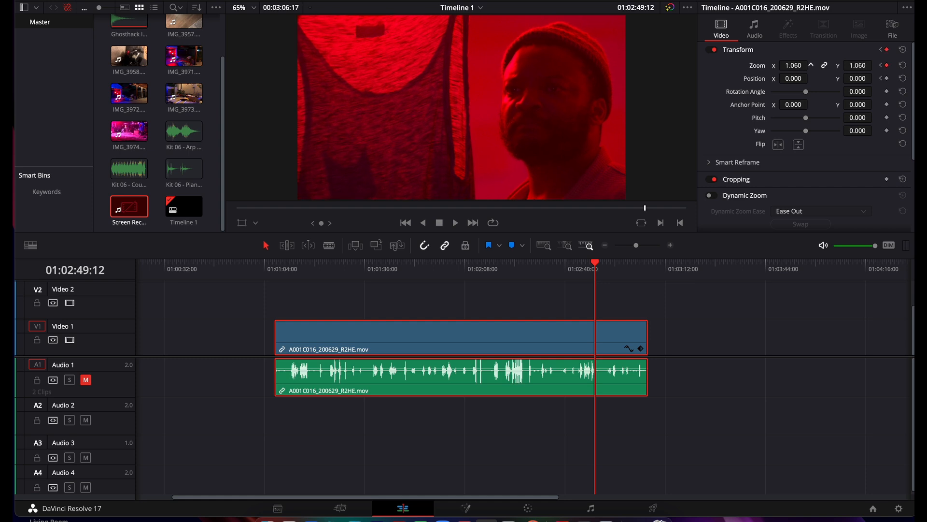
left_click(812, 63)
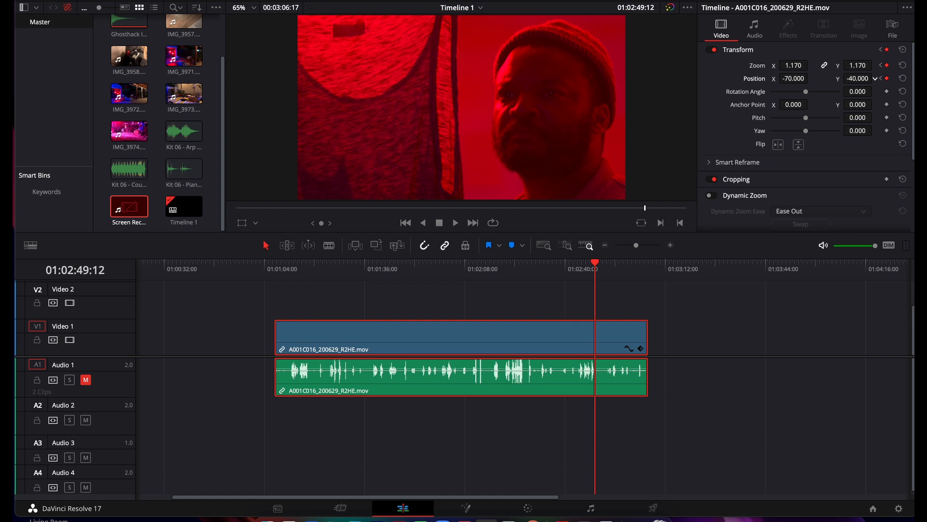
left_click(875, 78)
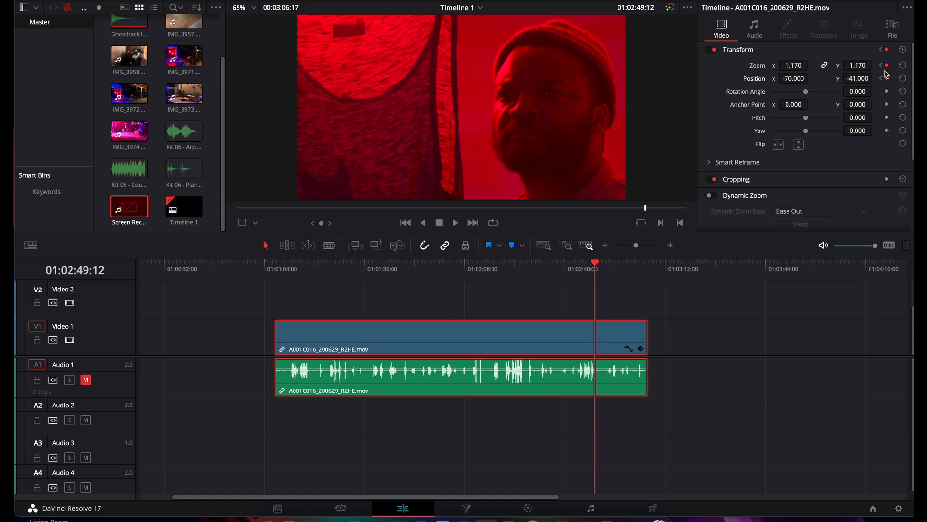
mouse_move(626, 241)
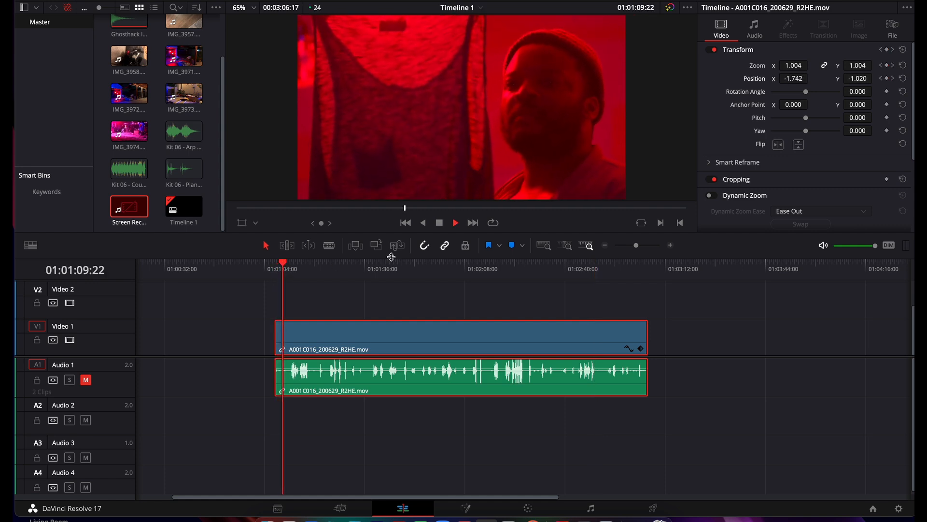
Play back the push-in, then reset Zoom and Position to defaults, clearing keyframes
left_click(456, 223)
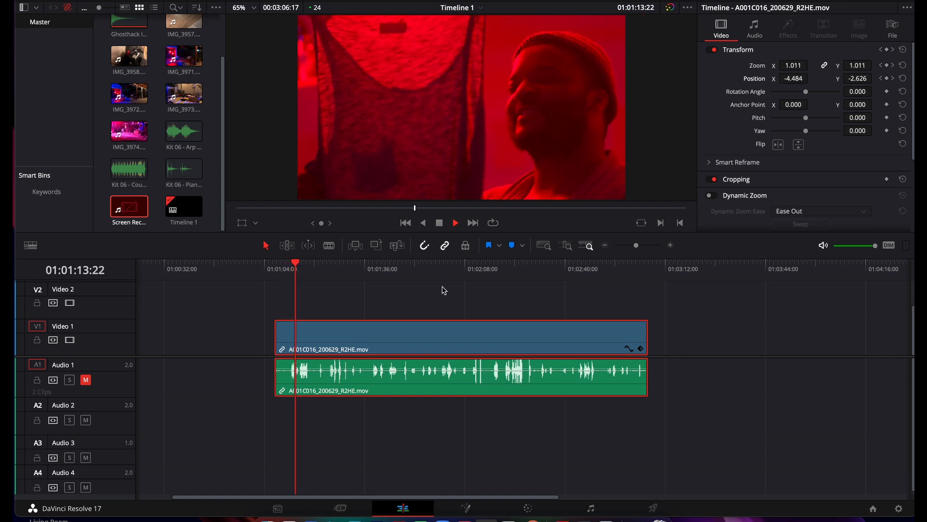
left_click(456, 223)
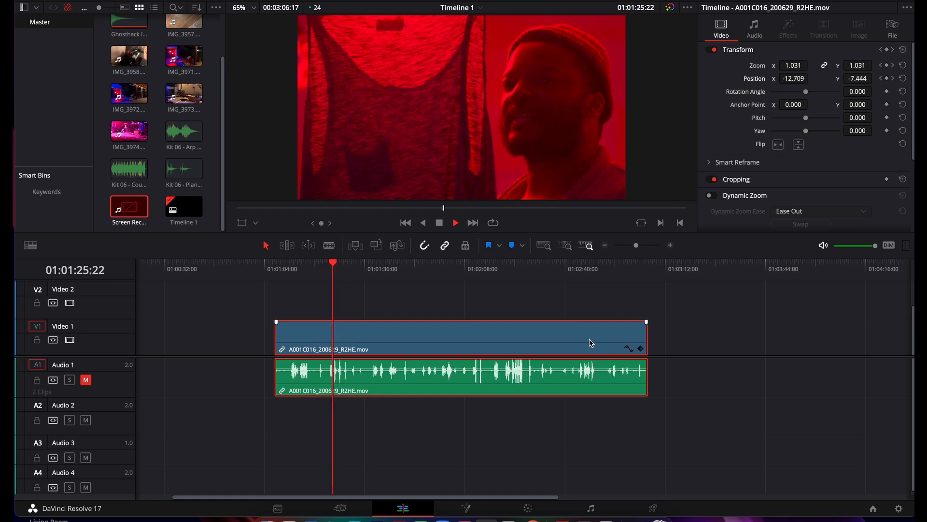
left_click(456, 223)
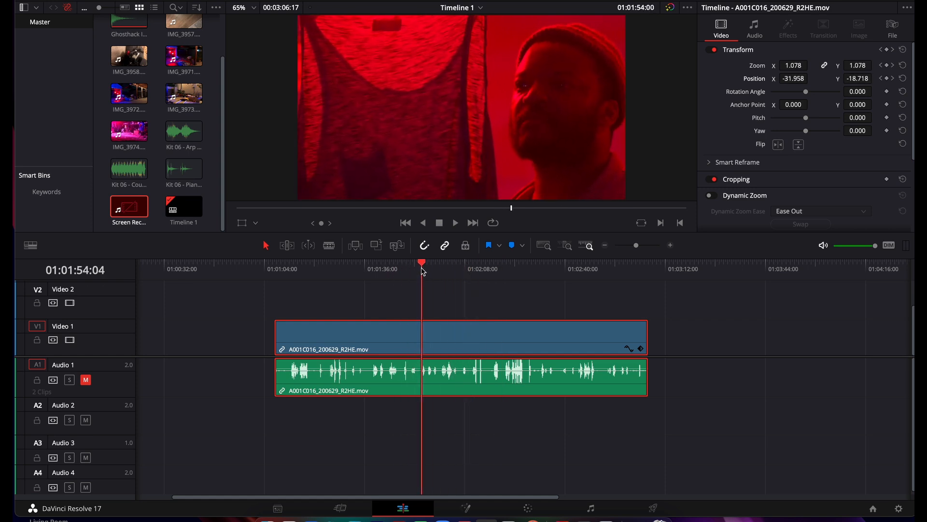
left_click(469, 263)
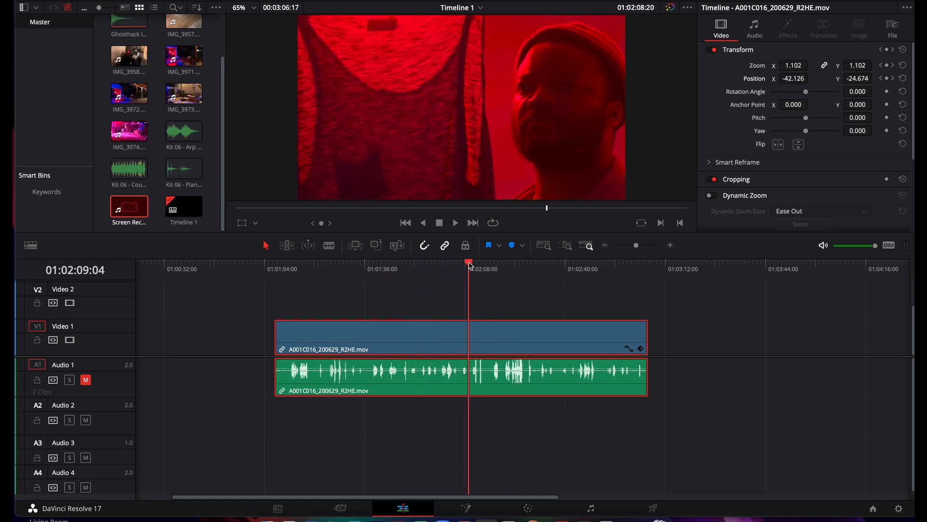
left_click(530, 262)
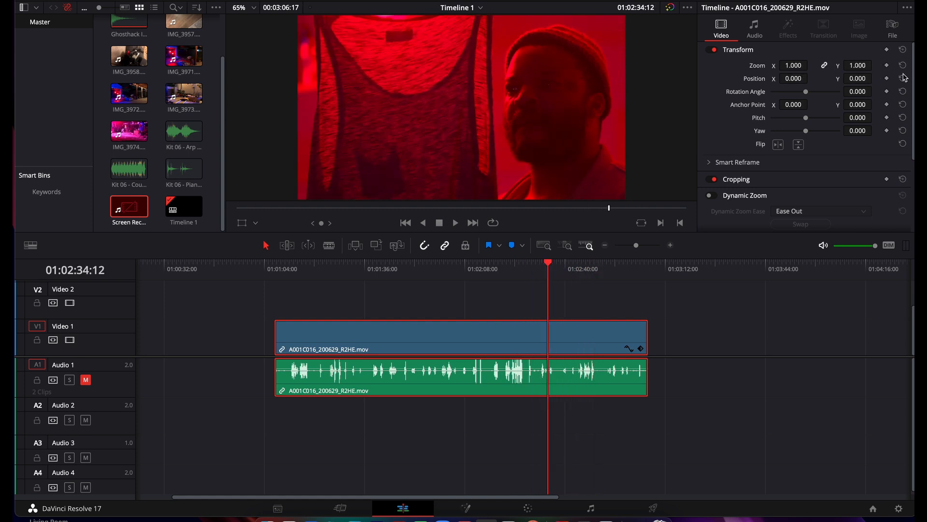
left_click(328, 273)
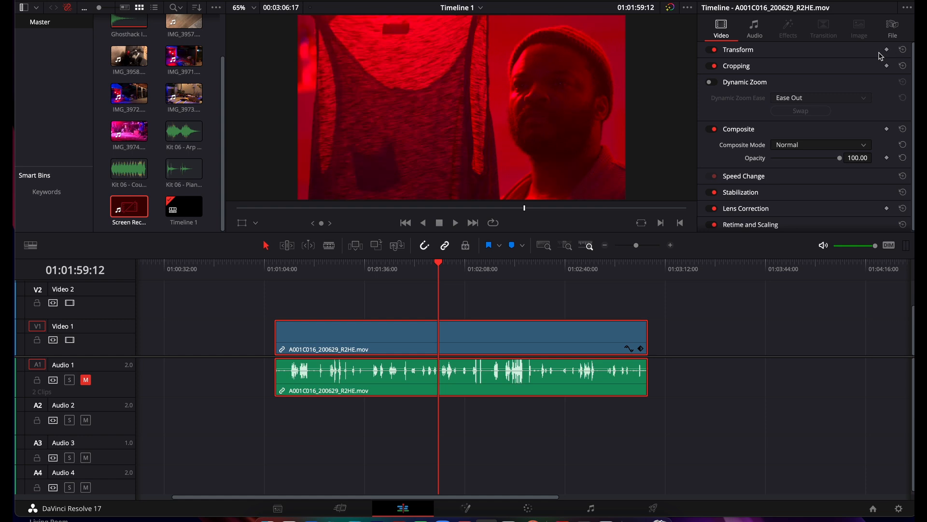
Keyframe zoom 1.0 at 01:01:59, then zoom 1.47 and position -453, -72 at 01:02:01, and preview
left_click(738, 49)
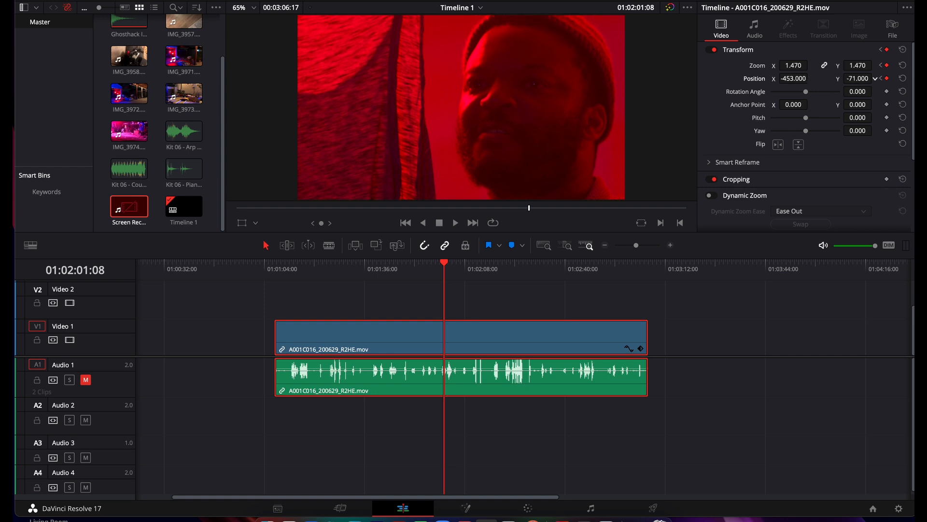
left_click(437, 262)
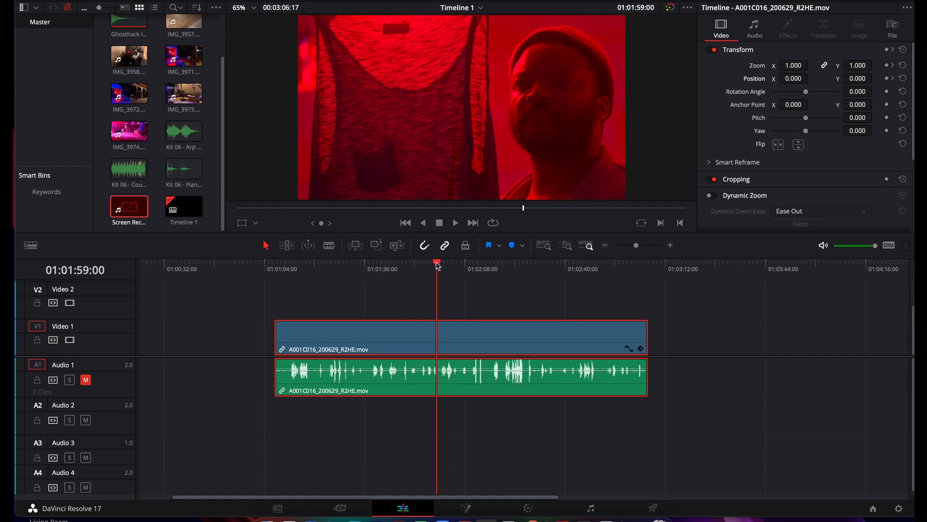
left_click(456, 222)
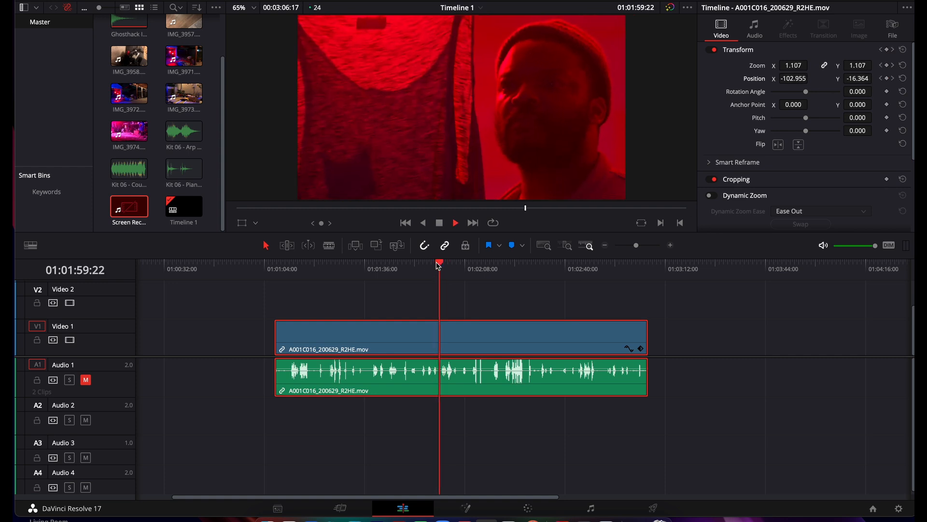
left_click(447, 266)
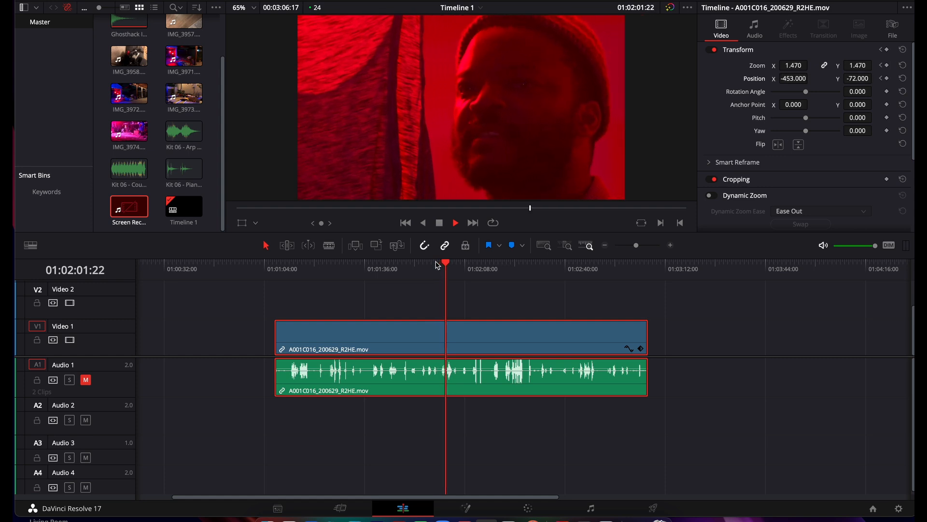